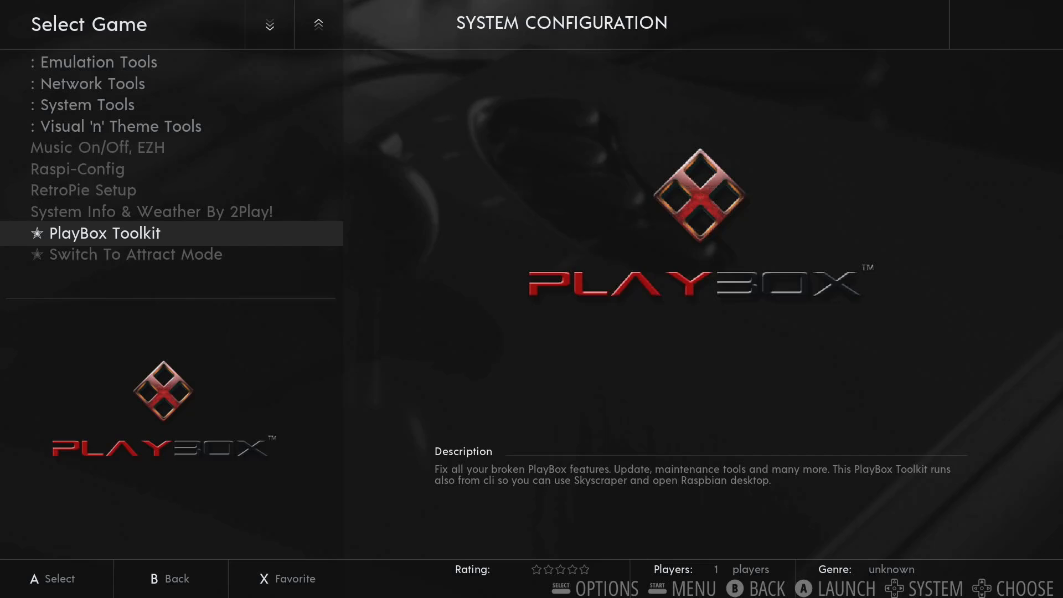
- Exit the game frontend to the shell and run the 2p-FixPlayBox command
click(104, 232)
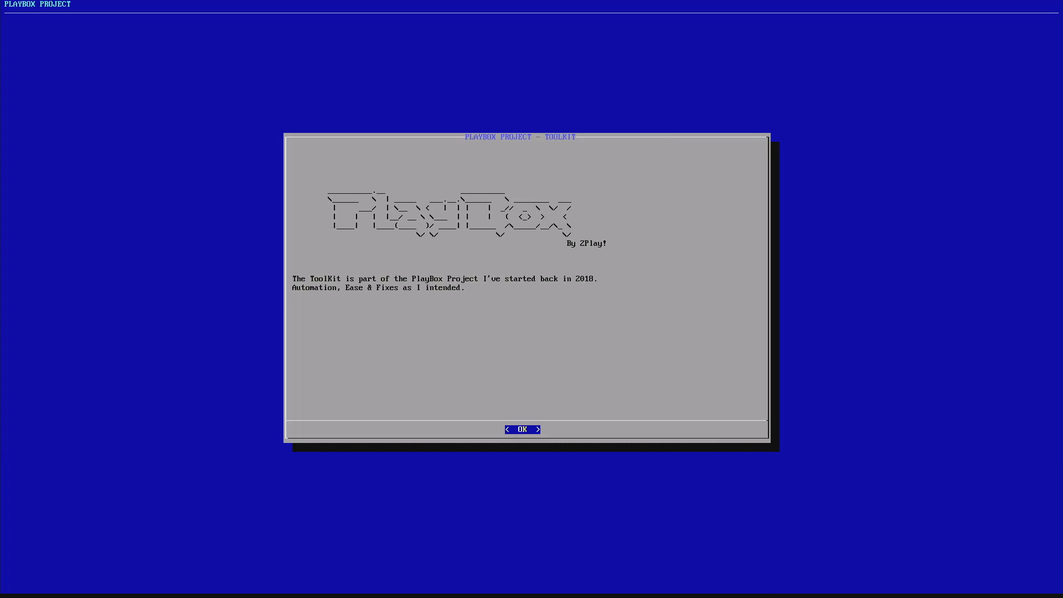
click(521, 430)
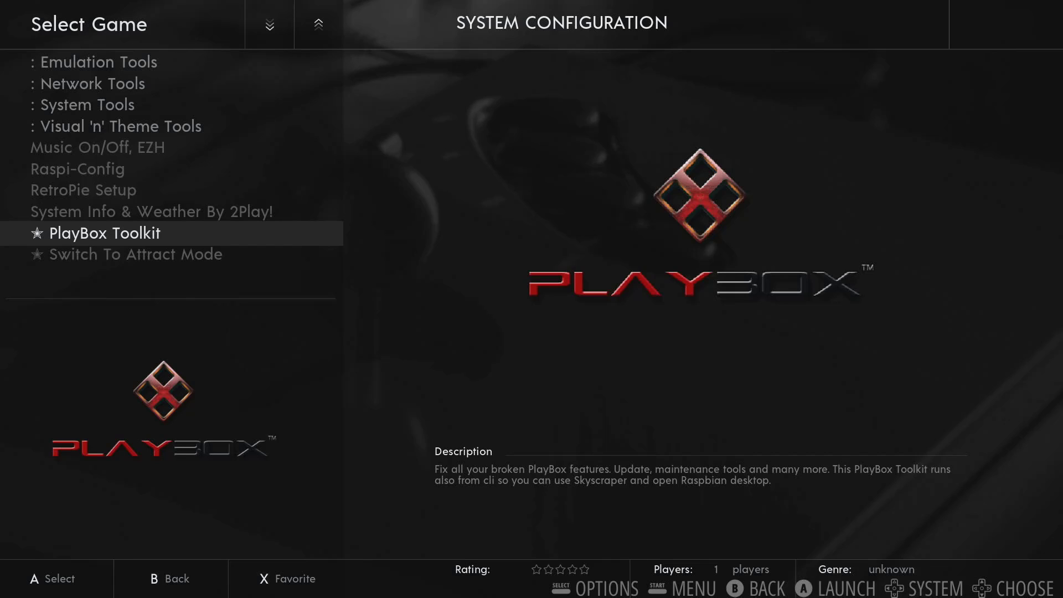
click(105, 233)
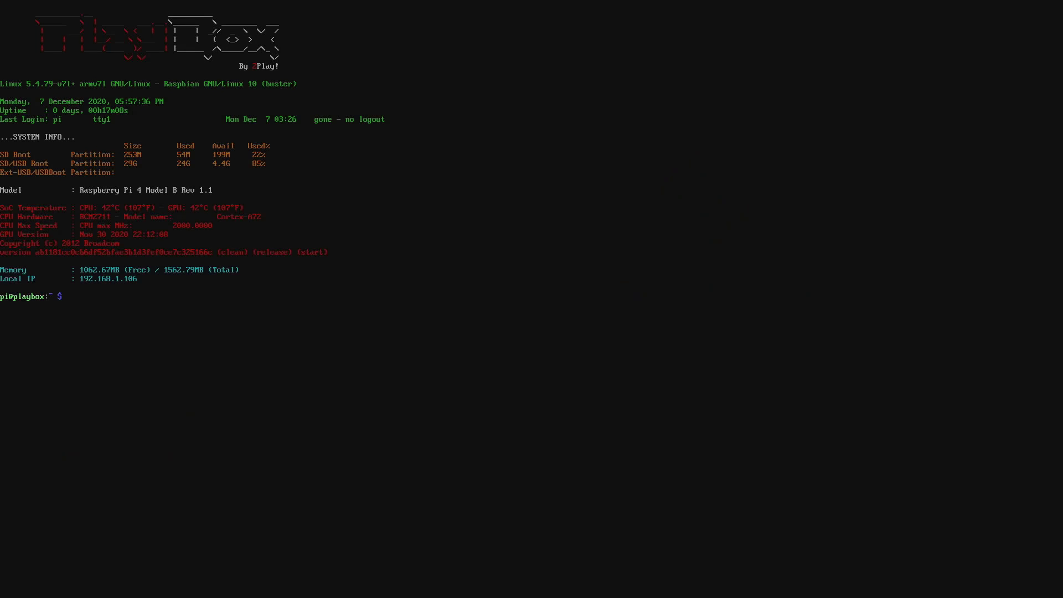
text(2)
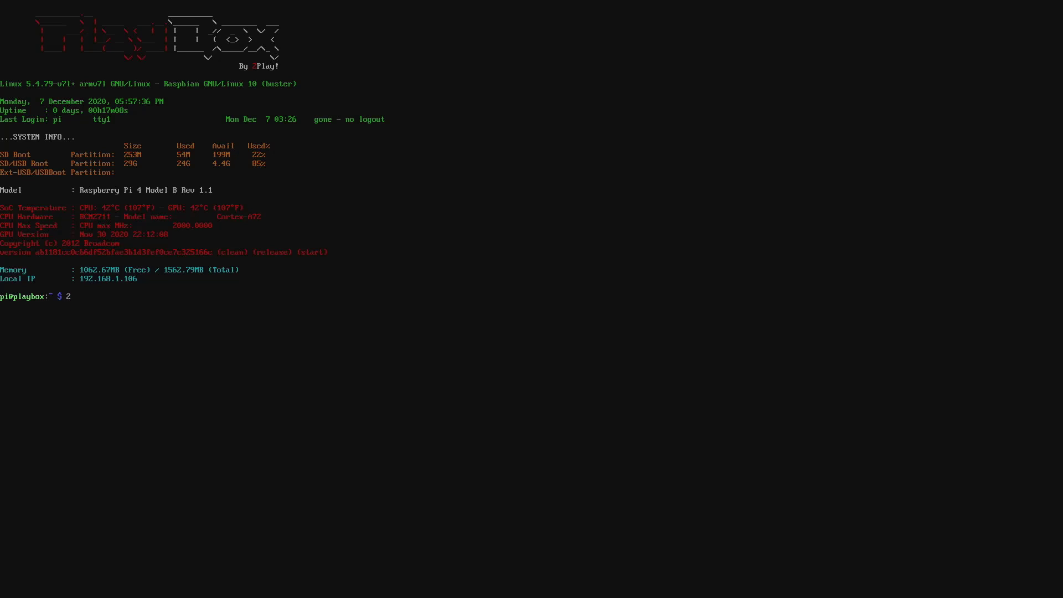
text(p)
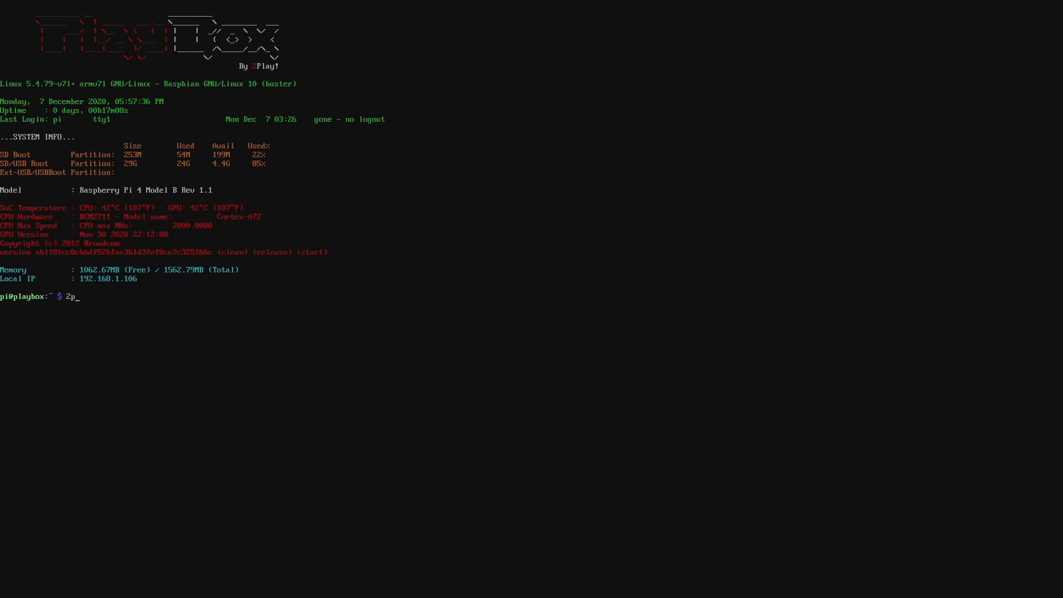
text(-FixPlayBox)
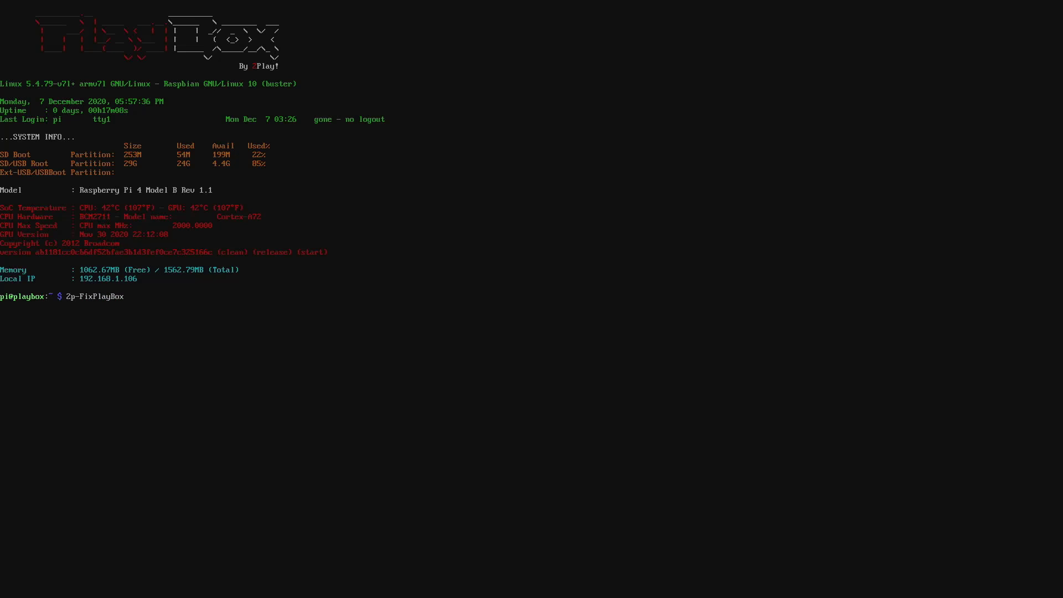
mouse_move(130, 297)
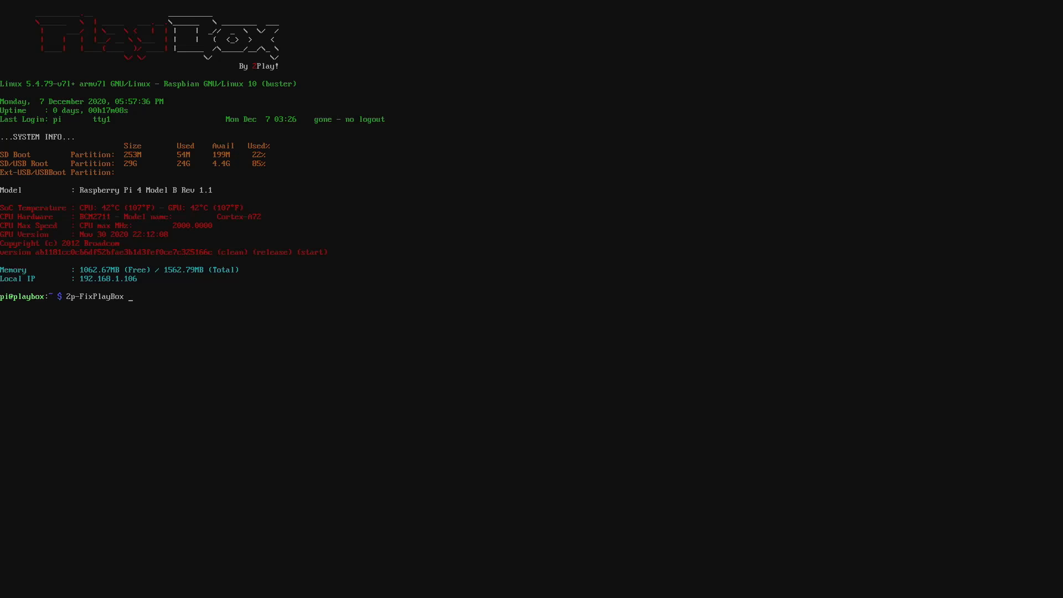
key(Return)
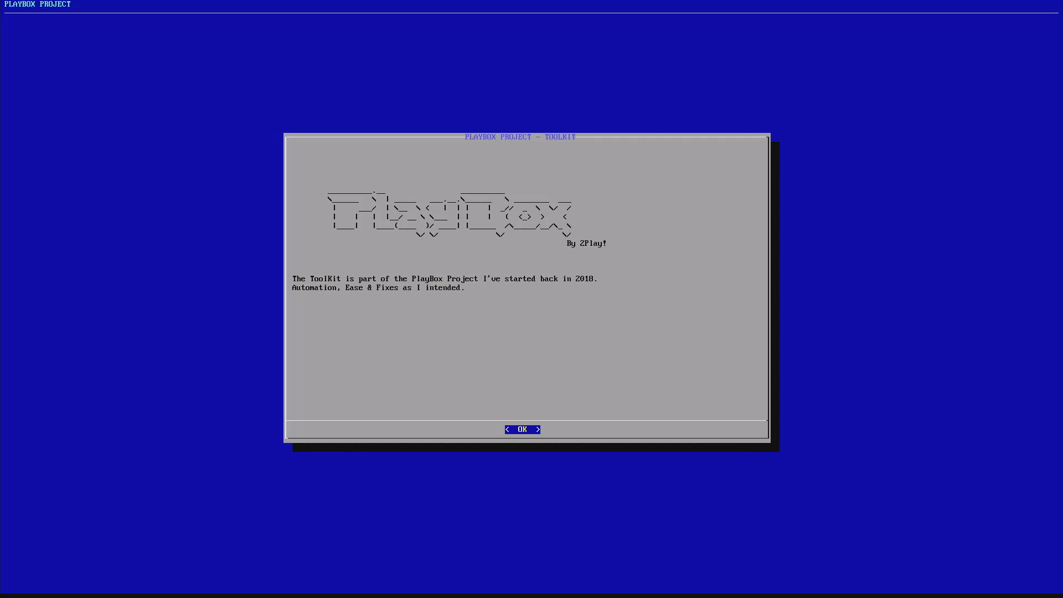
- Dismiss the PlayBox splash and browse the main menu from Fixes down past Credits
click(521, 429)
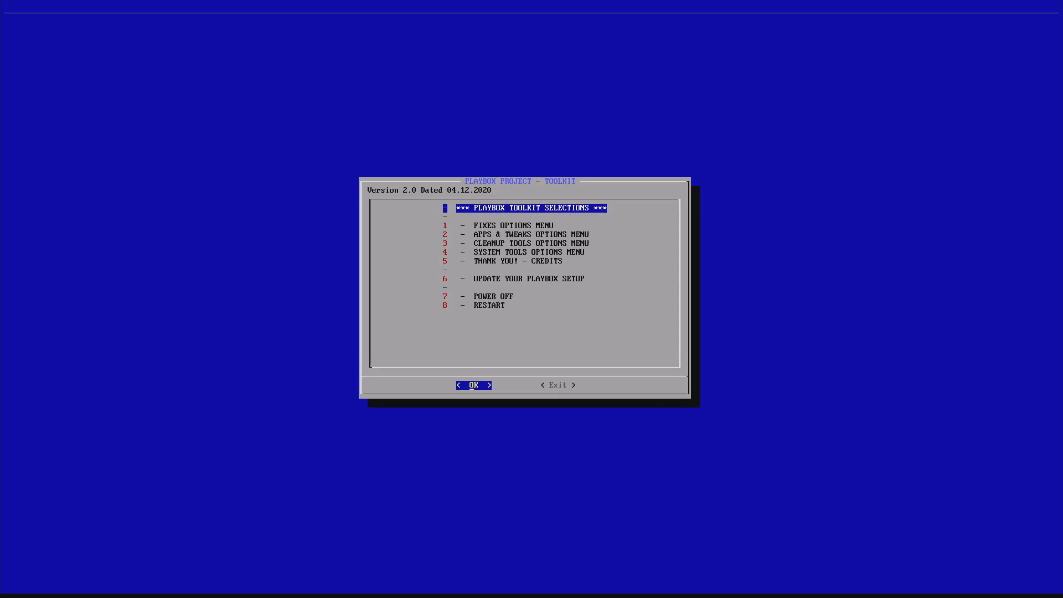
key(Down)
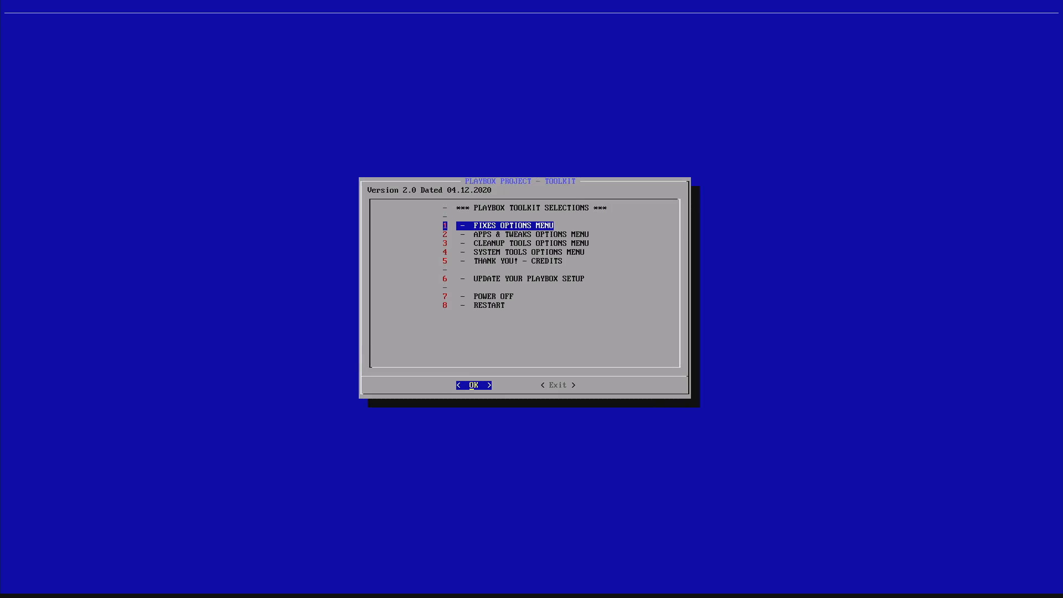
key(Down)
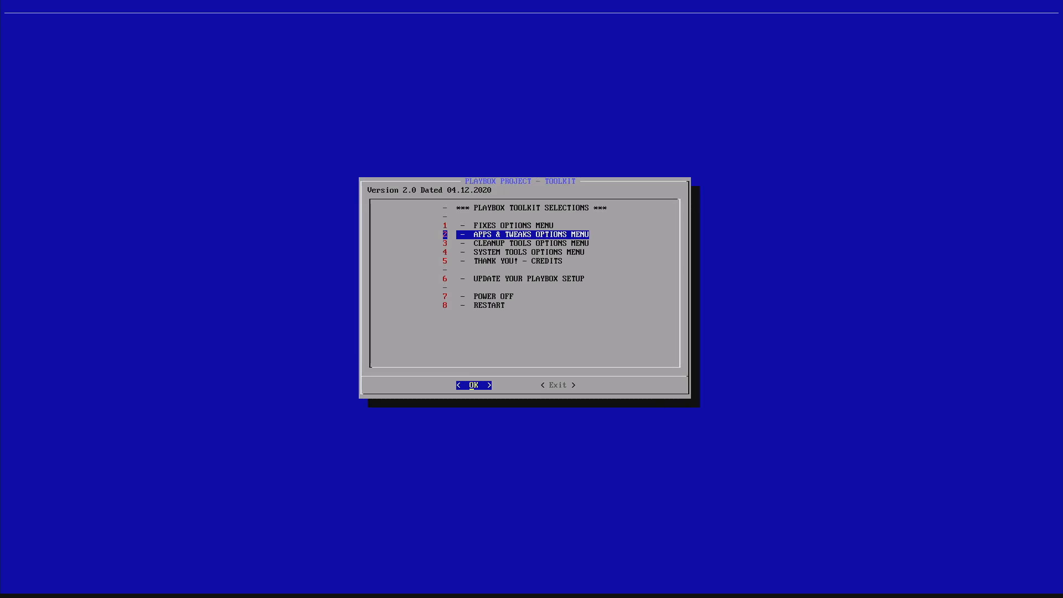
key(Down)
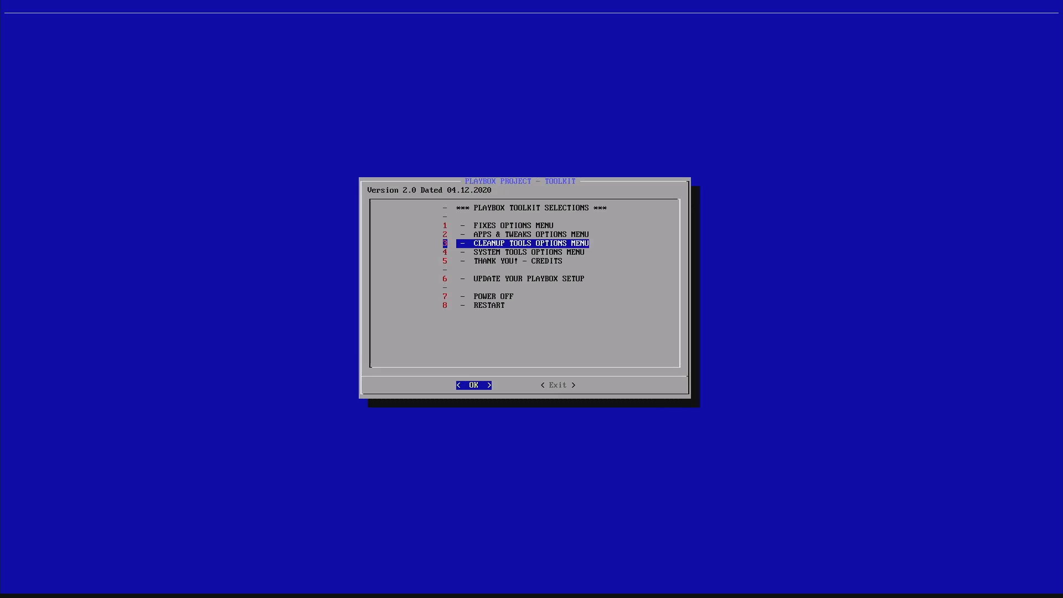
key(Down)
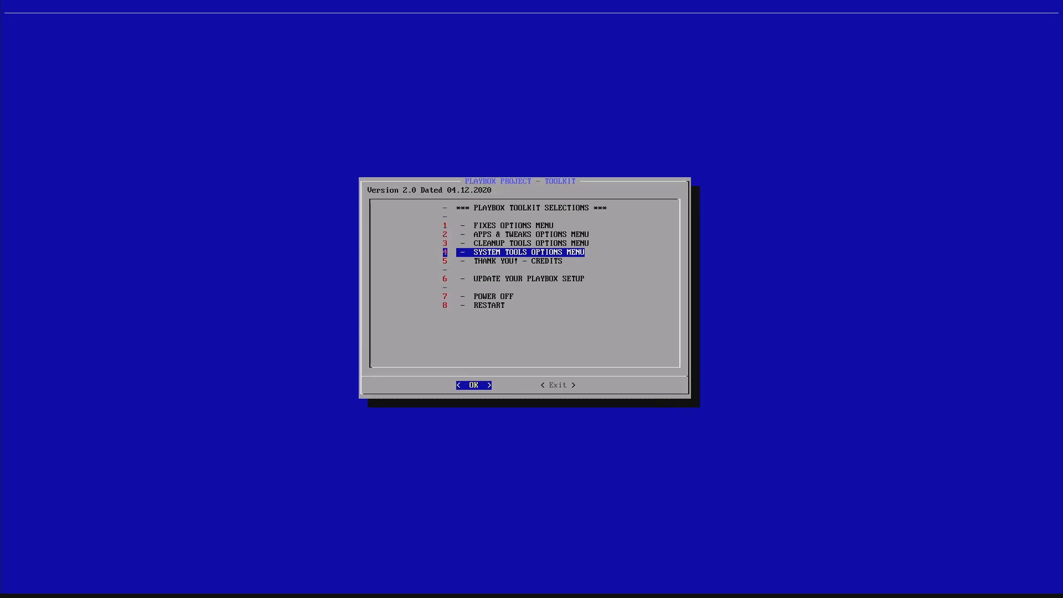
key(Down)
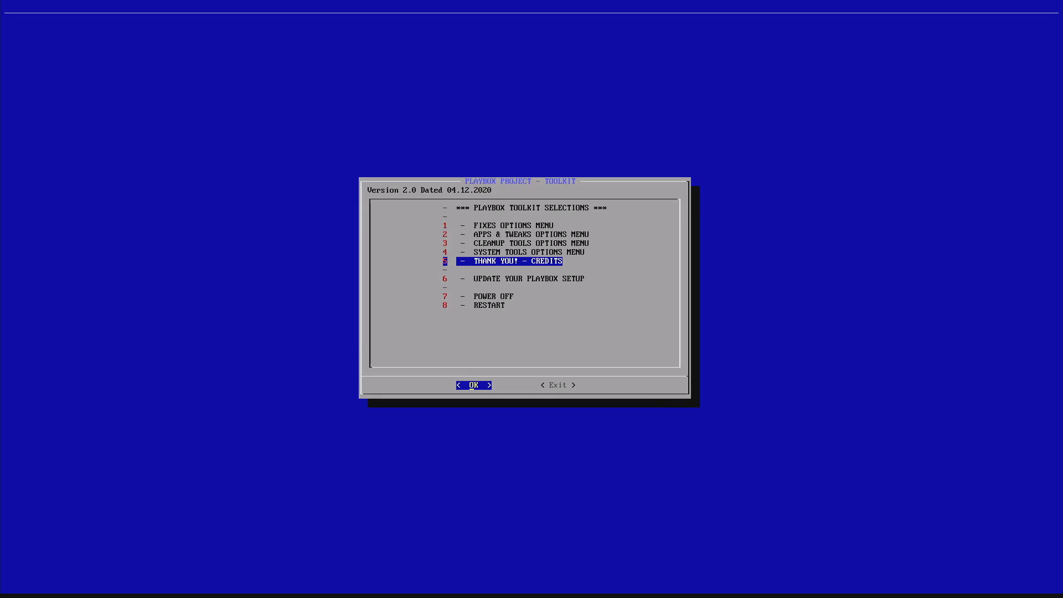
key(Down)
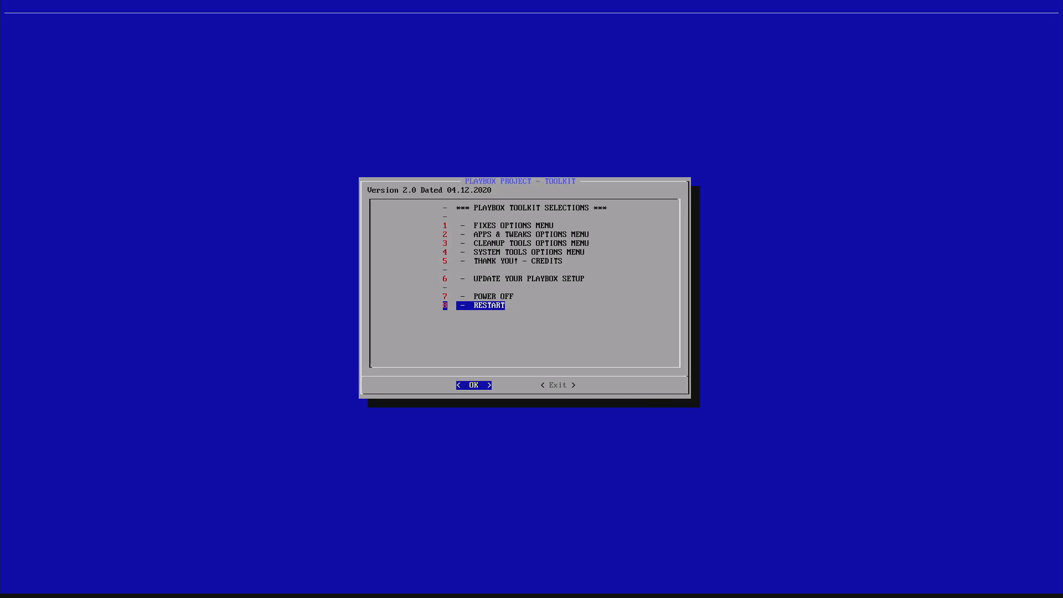
- Move the highlight back up to 1 - FIXES OPTIONS MENU
key(Up)
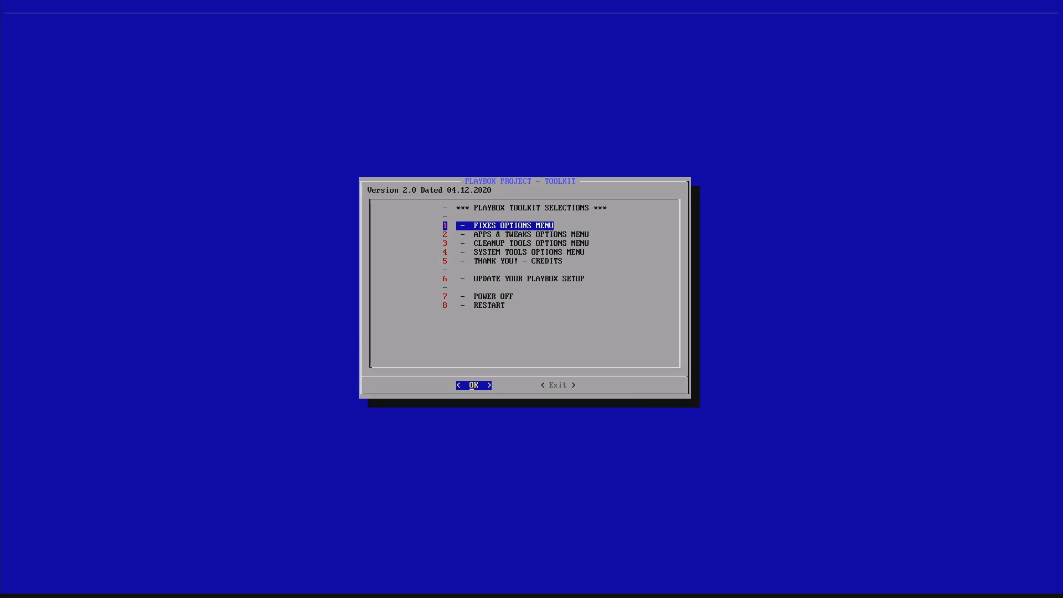
- Enter the Fixes Options Menu and run Region Systems PlayBox Setup to show its info box
click(473, 384)
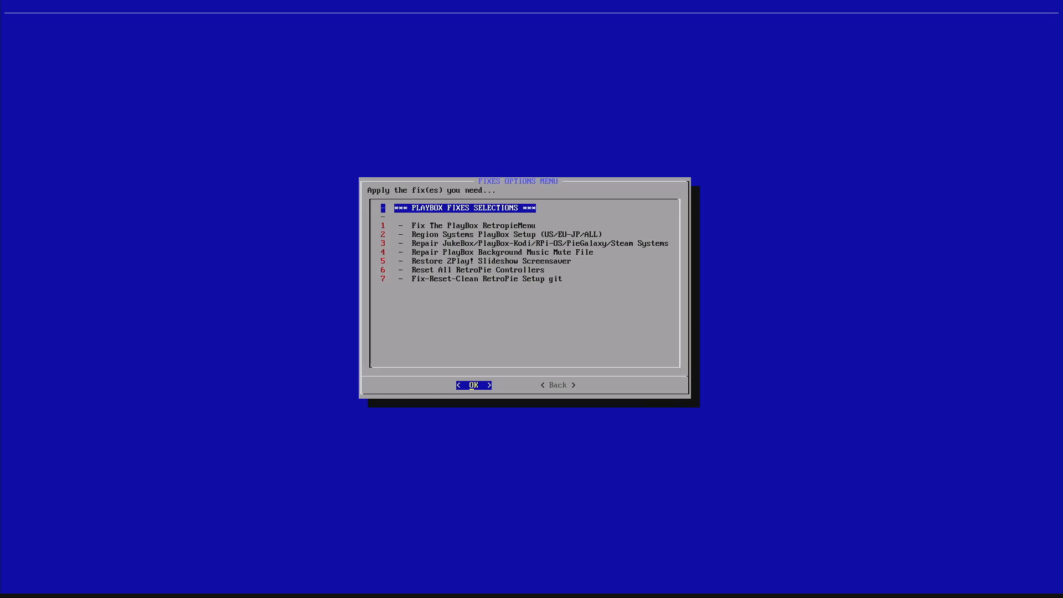
key(Down)
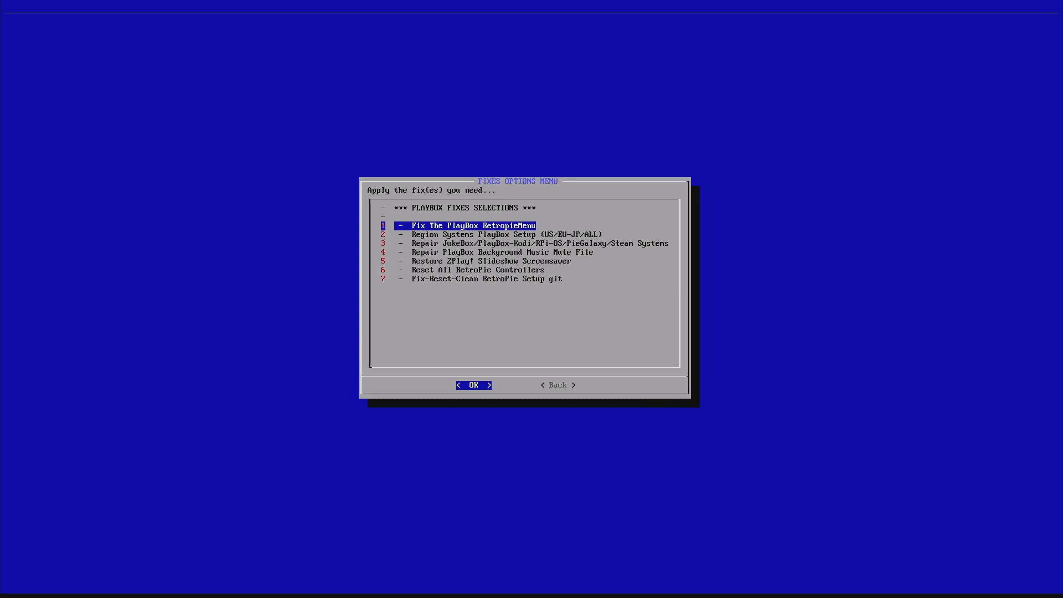
click(474, 385)
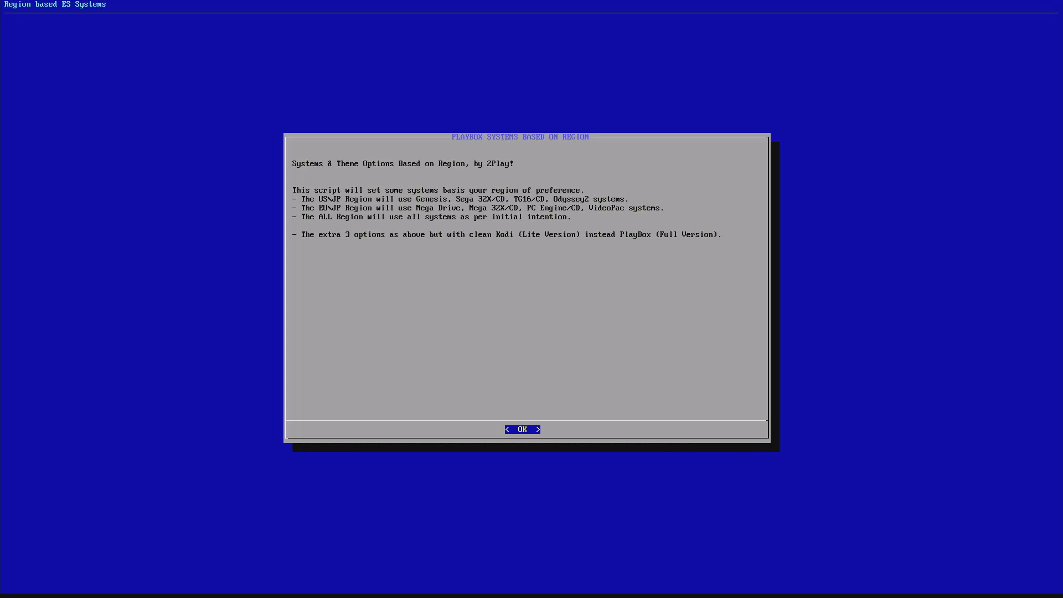
- Acknowledge the PLAYBOX SYSTEMS BASED ON REGION info box to reach the Region Options Menu
click(521, 429)
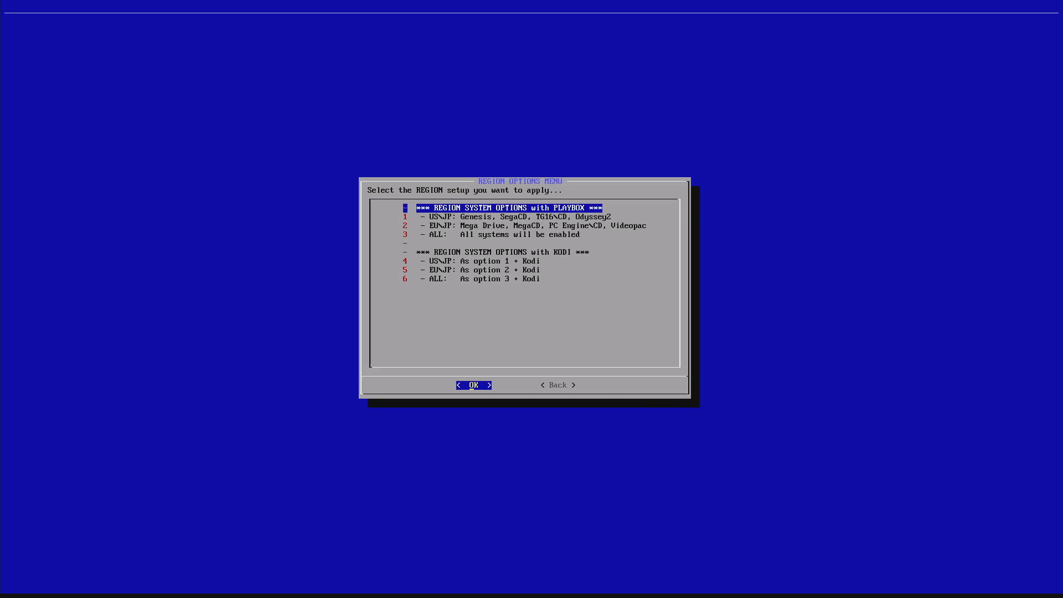
key(Down)
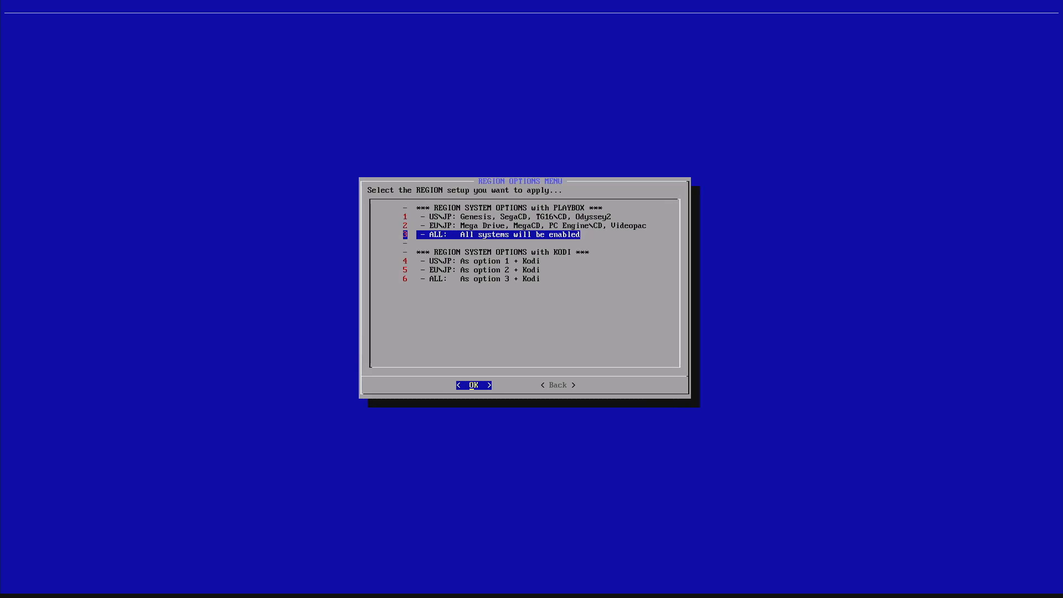
key(Up)
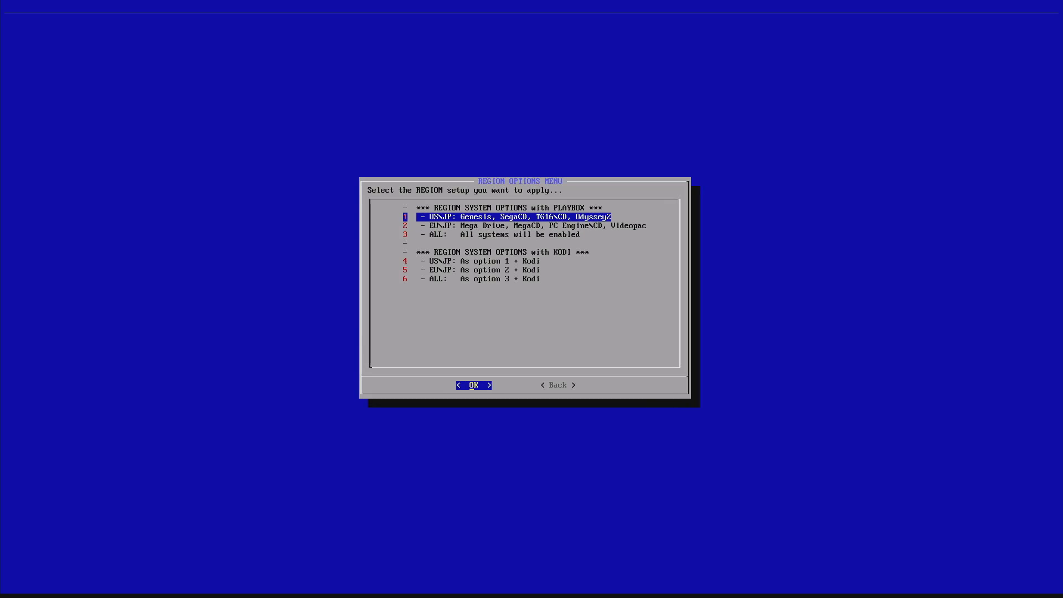
key(Down)
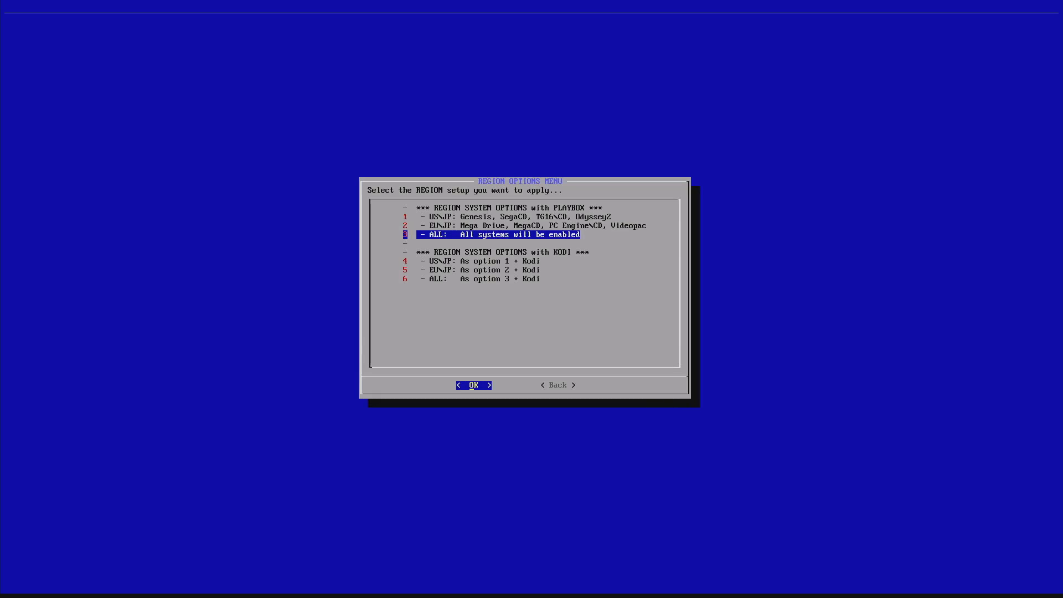
key(Up)
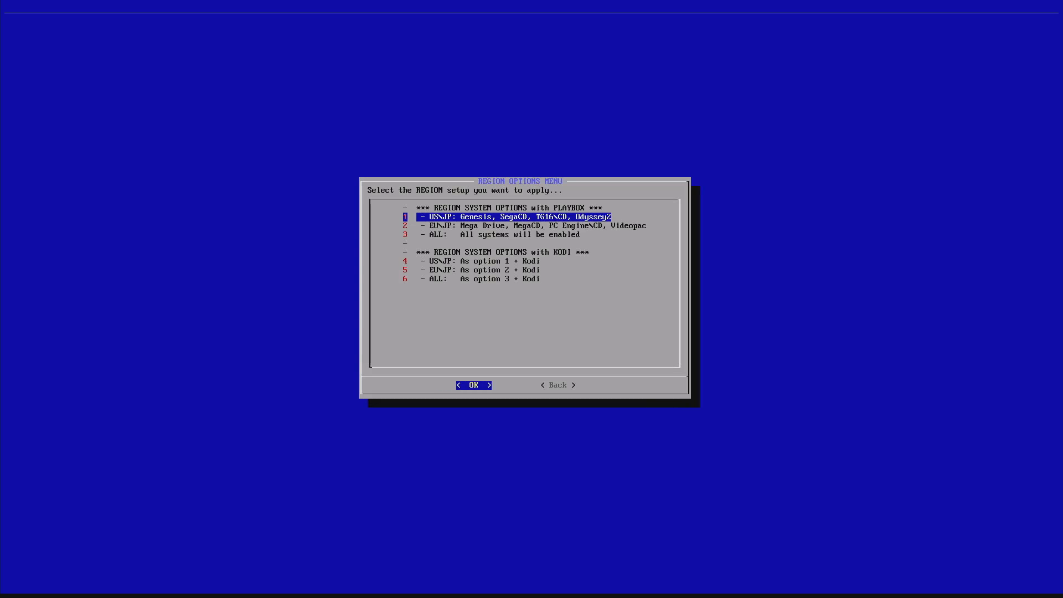
key(Down)
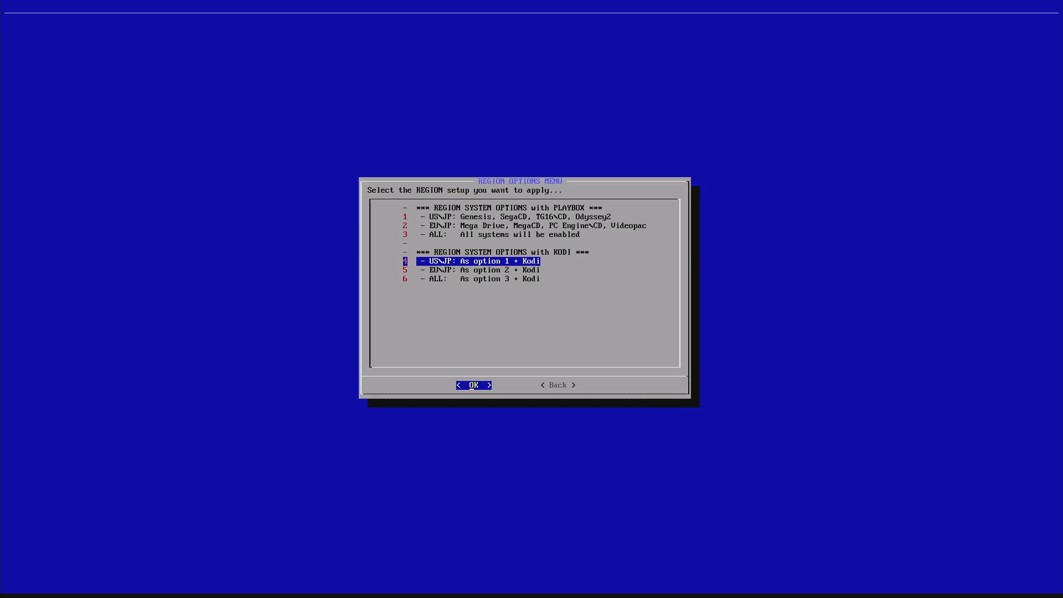
key(Down)
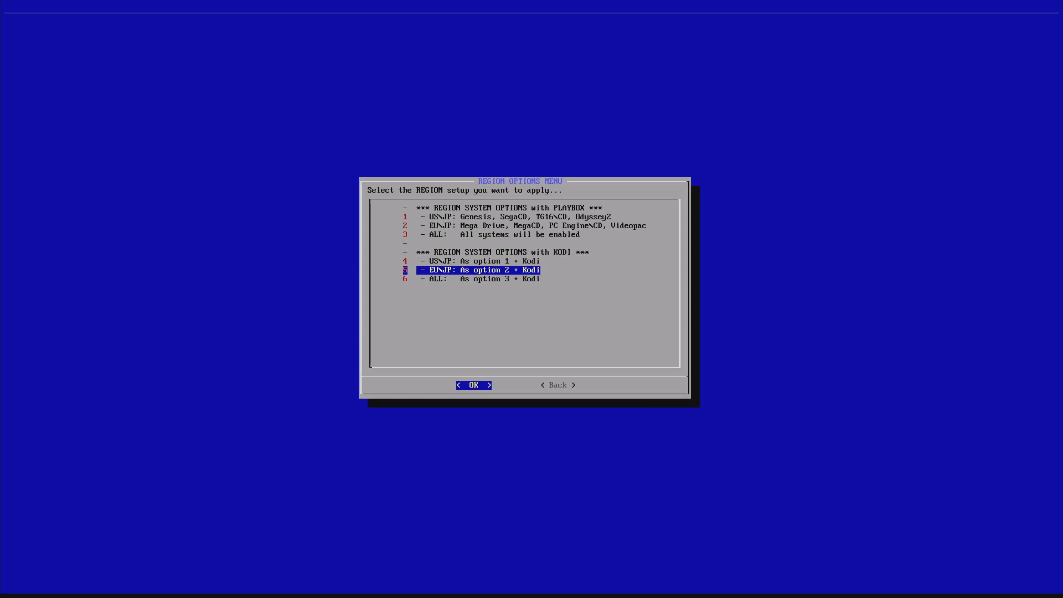
- Confirm EU/JP plus Kodi, then re-enter Fixes and relaunch Region Systems PlayBox Setup
click(472, 384)
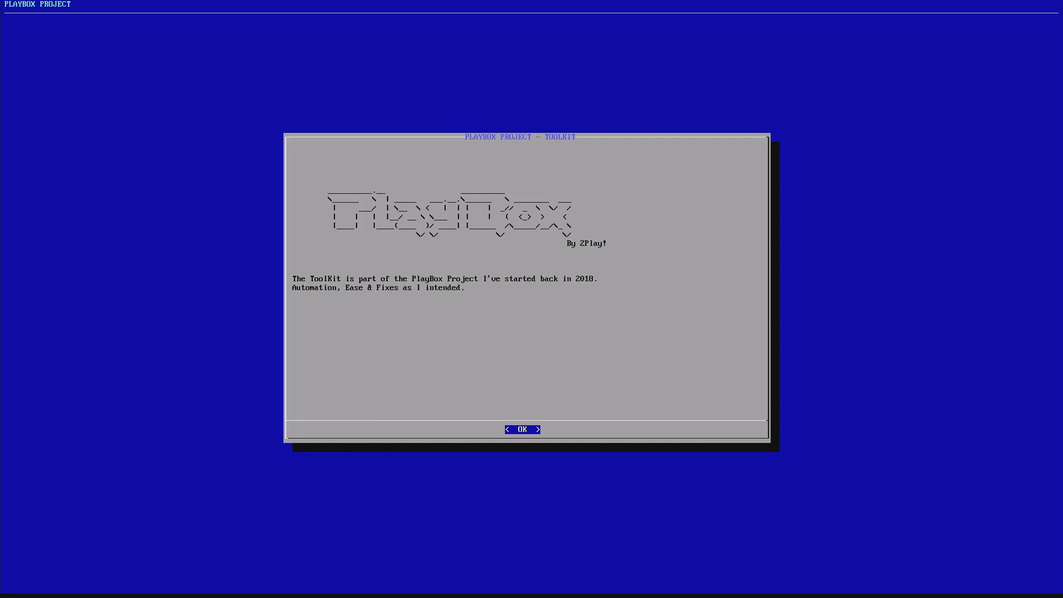
click(522, 429)
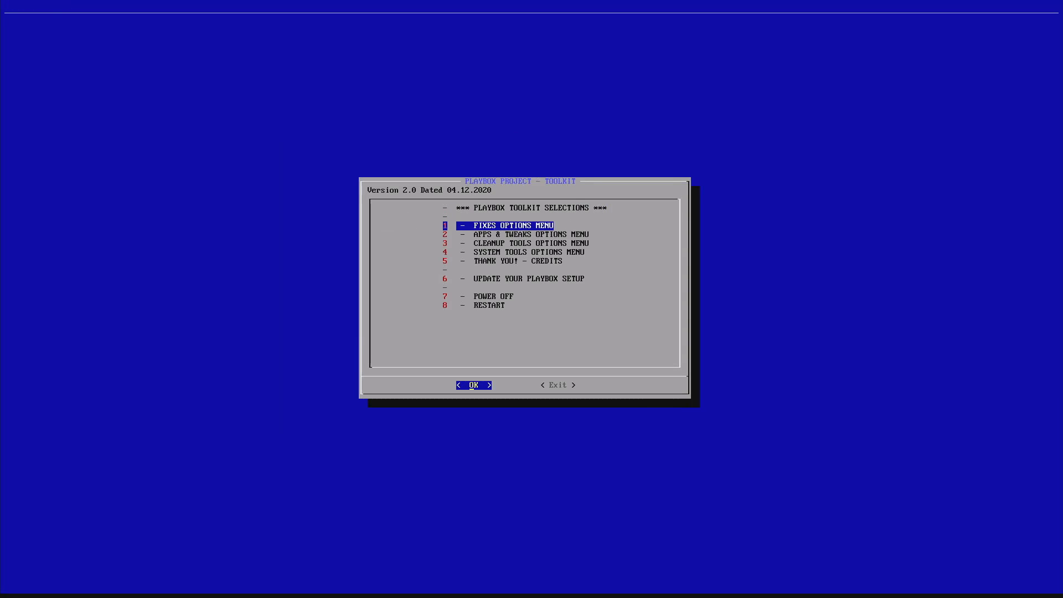
click(474, 385)
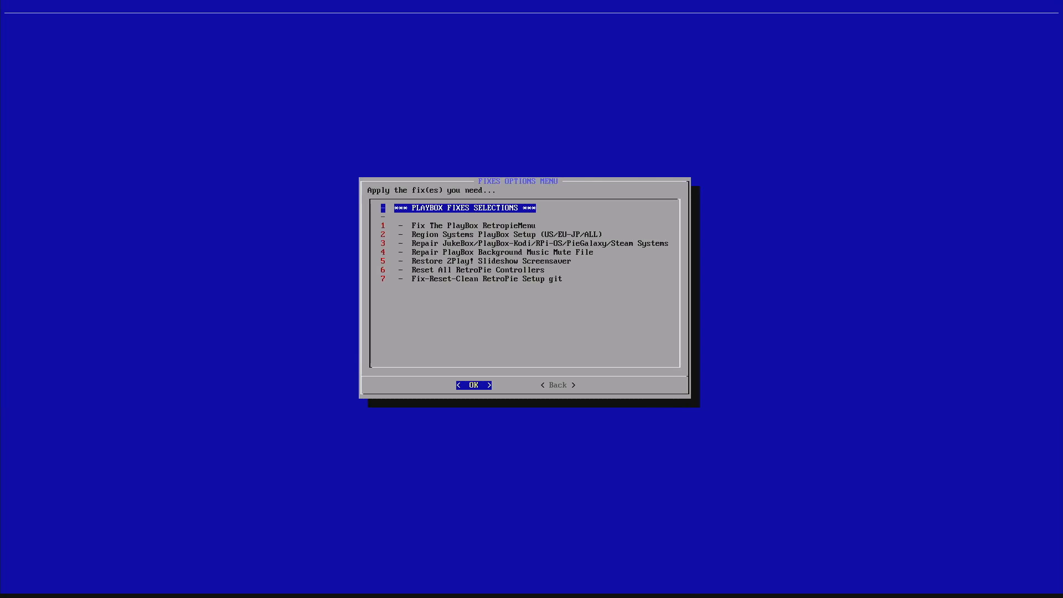
key(Down)
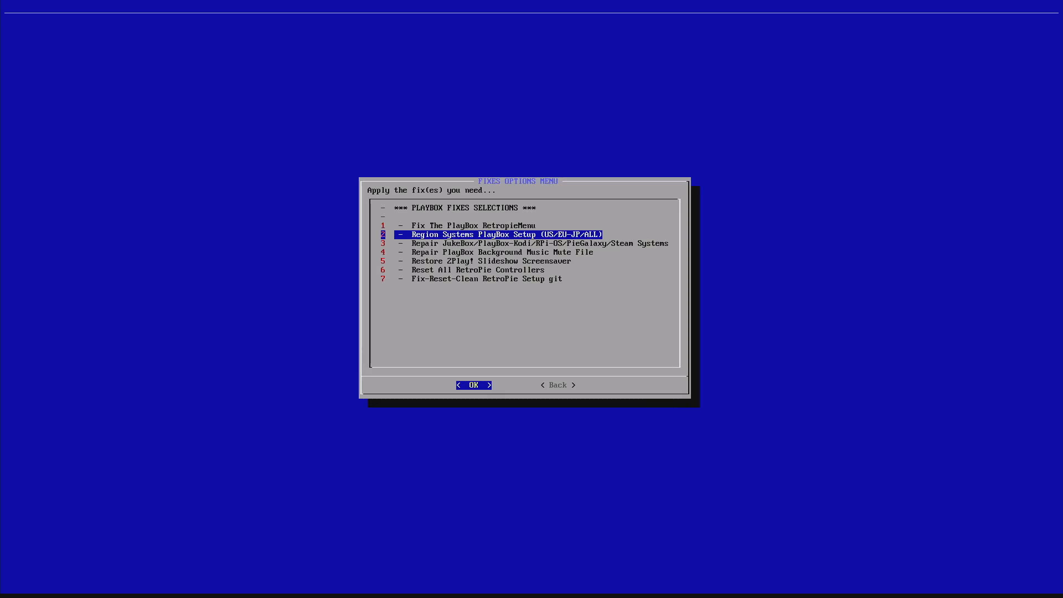
click(474, 385)
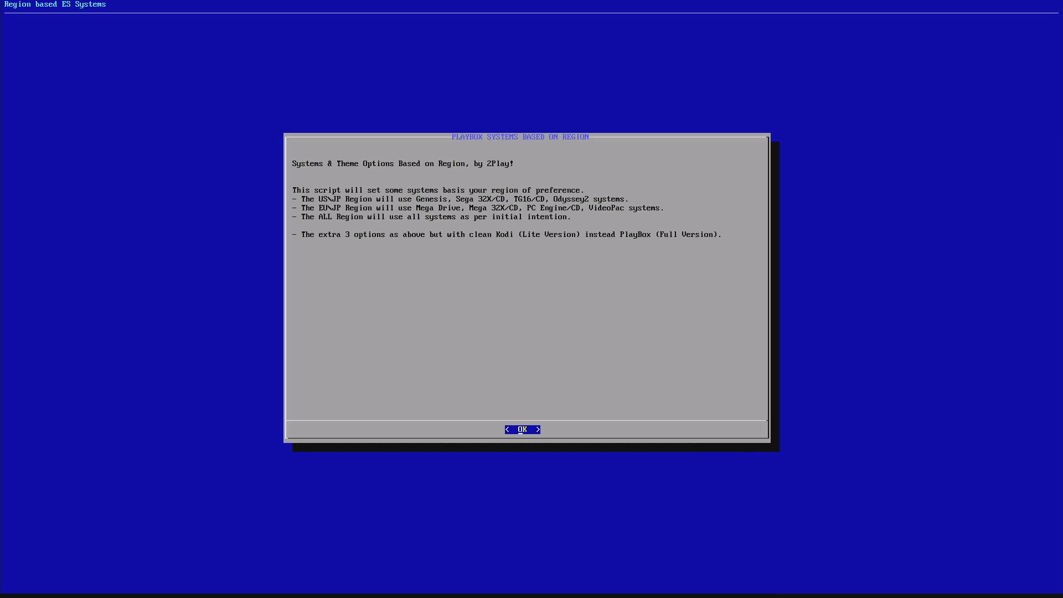
click(522, 429)
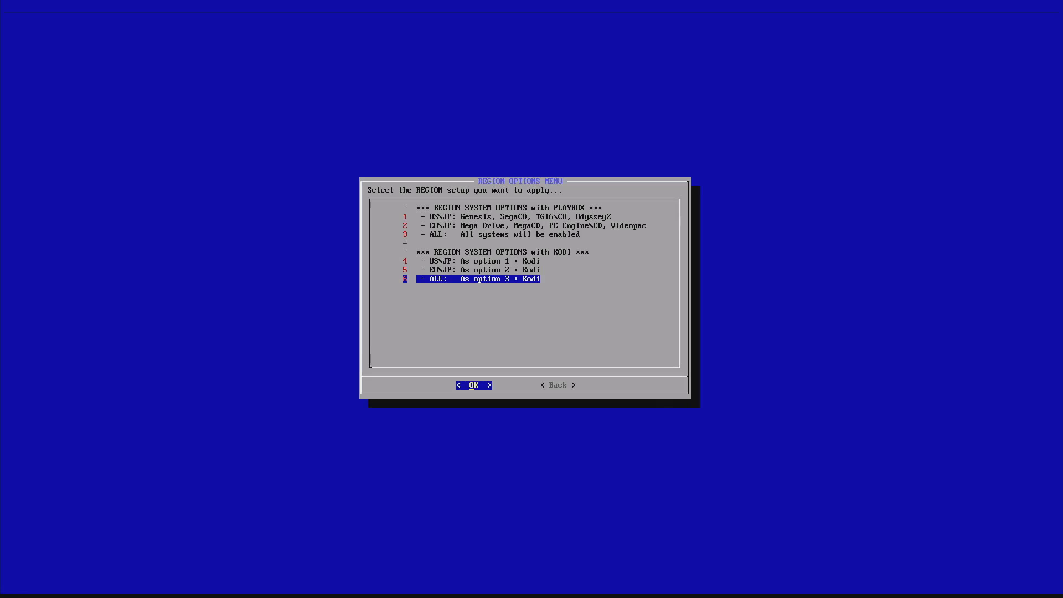
- Cancel the Region Options Menu and highlight option 3, the background music mute fix
key(Up)
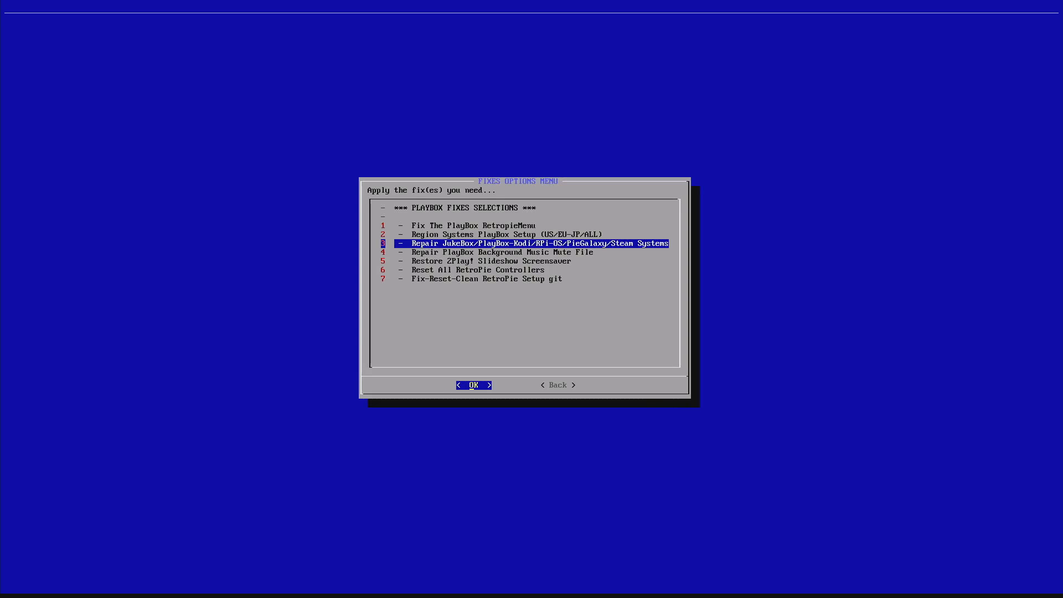
key(Down)
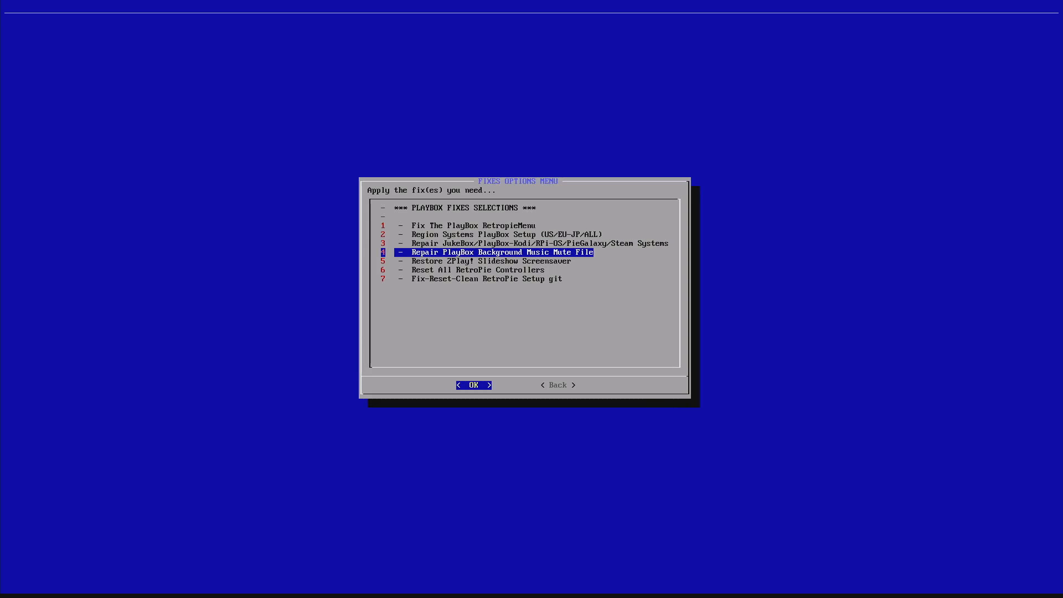
key(Up)
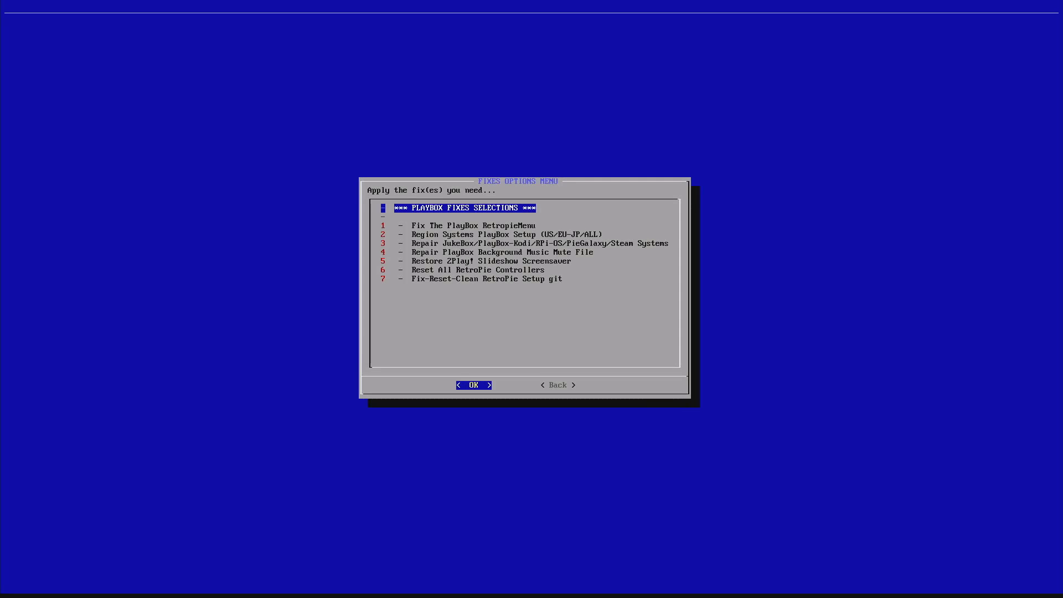
key(Down)
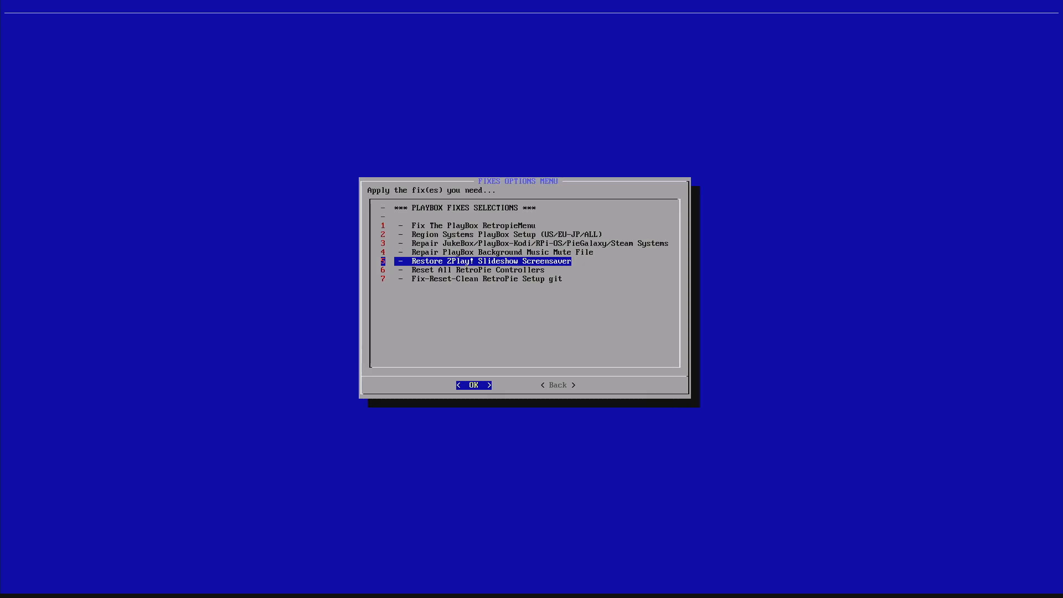
click(474, 384)
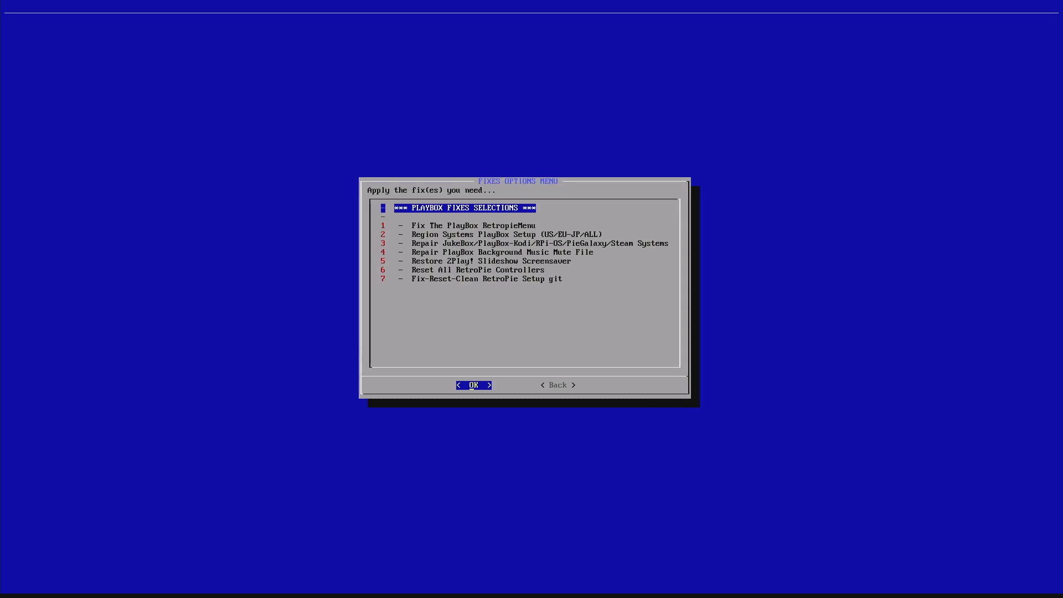
key(Down)
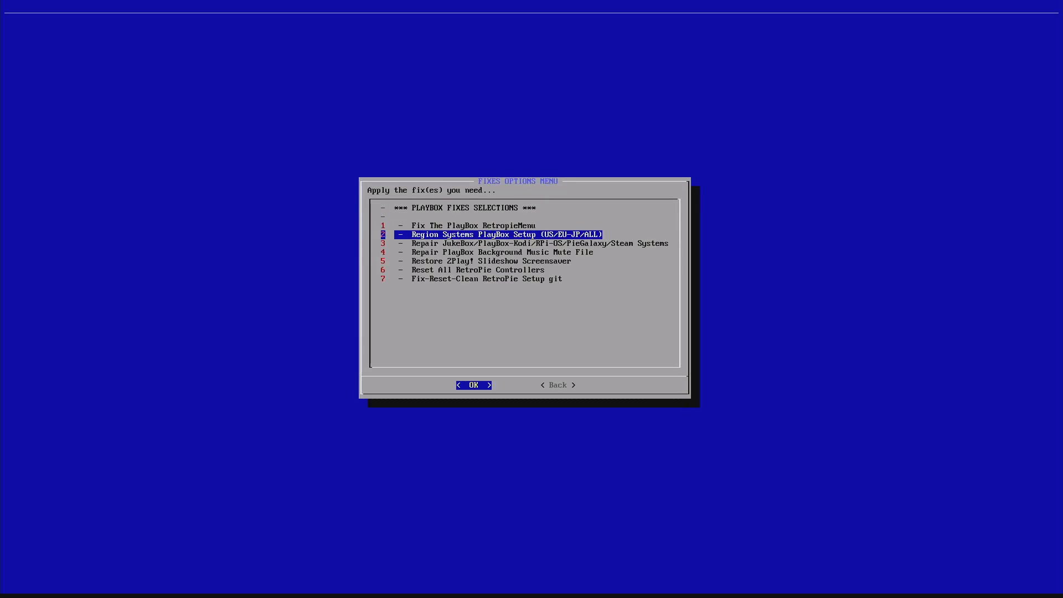
key(Down)
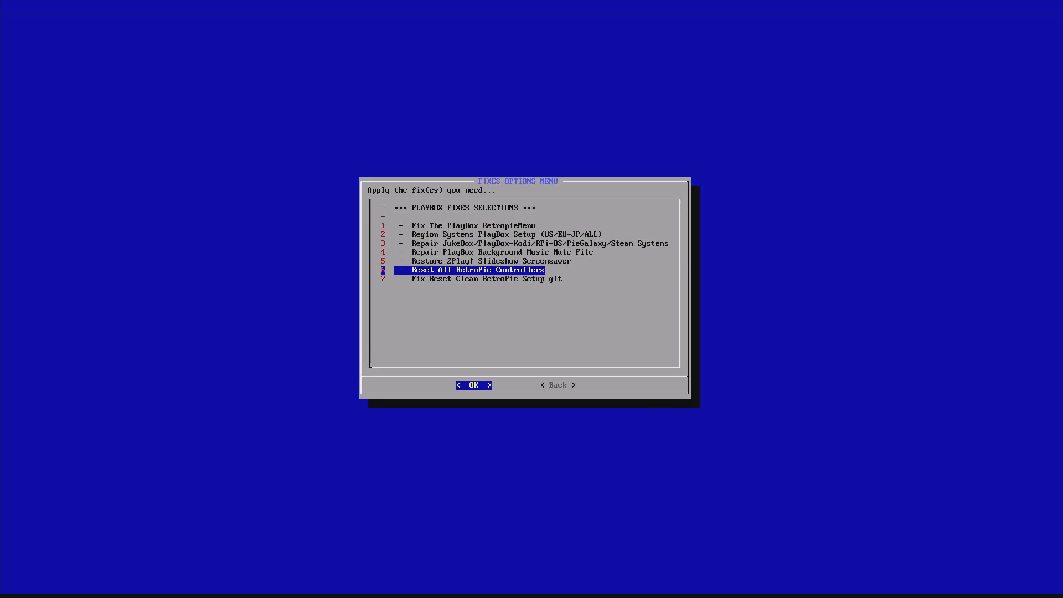
key(Down)
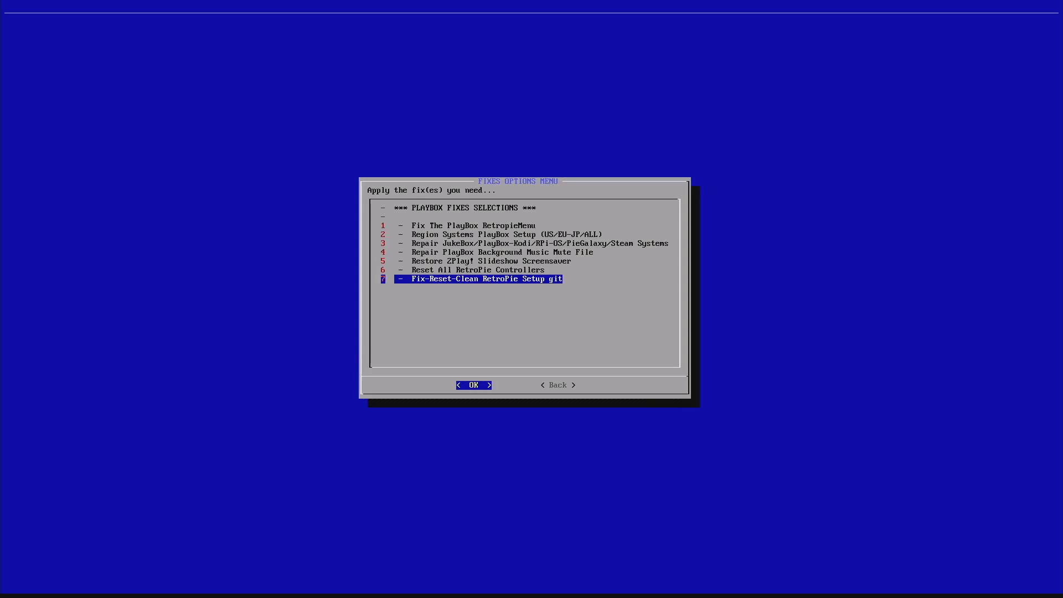
key(Tab)
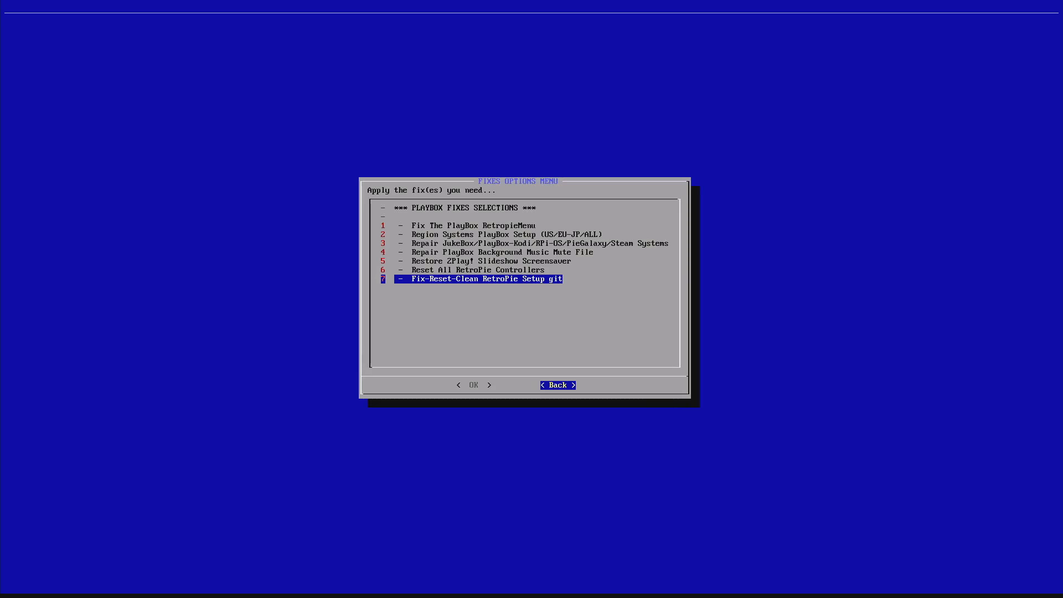
- Press Back to exit the Fixes Options Menu to the PlayBox Toolkit v2.0 main menu
click(558, 385)
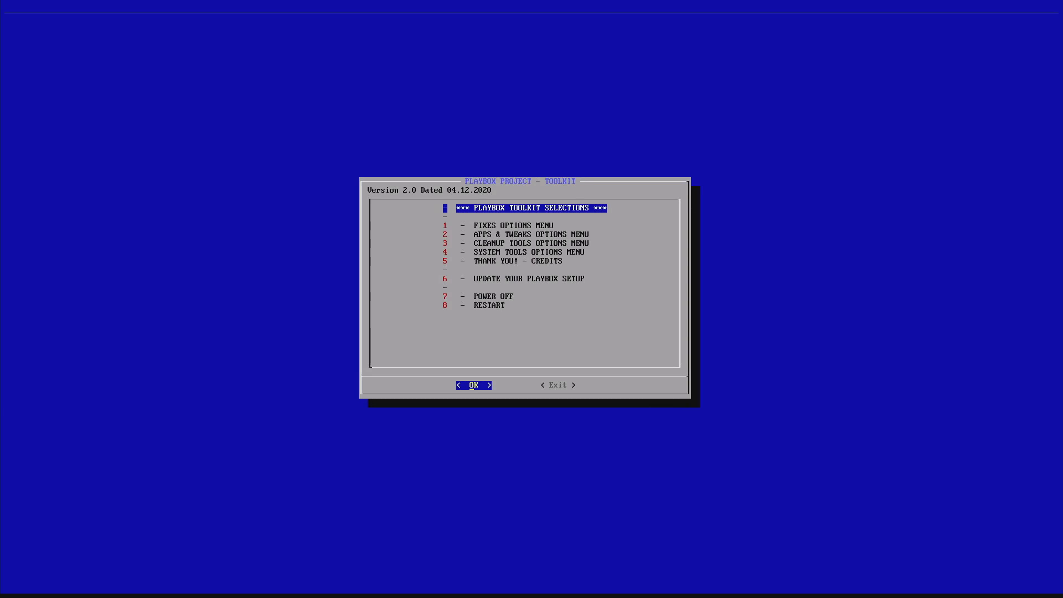